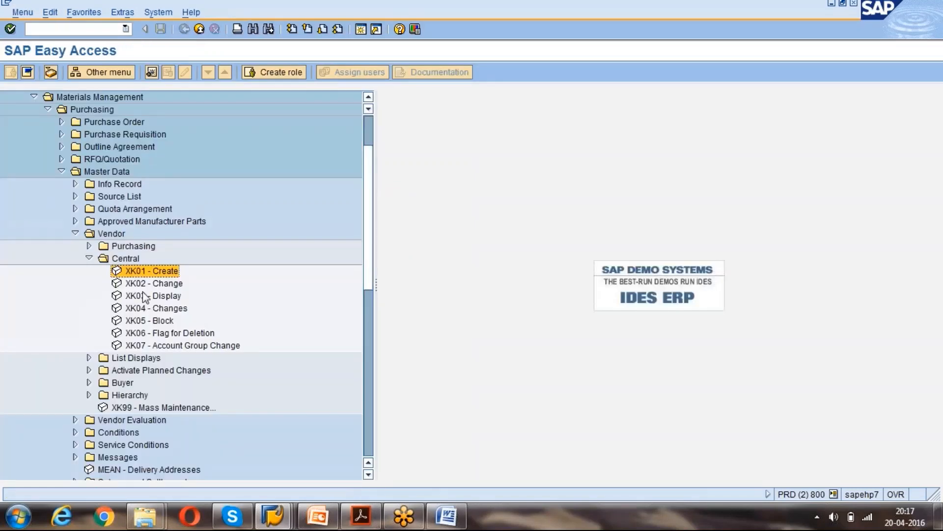
# Start transaction XK02 Change Vendor from the Vendor > Central menu.
pyautogui.click(153, 283)
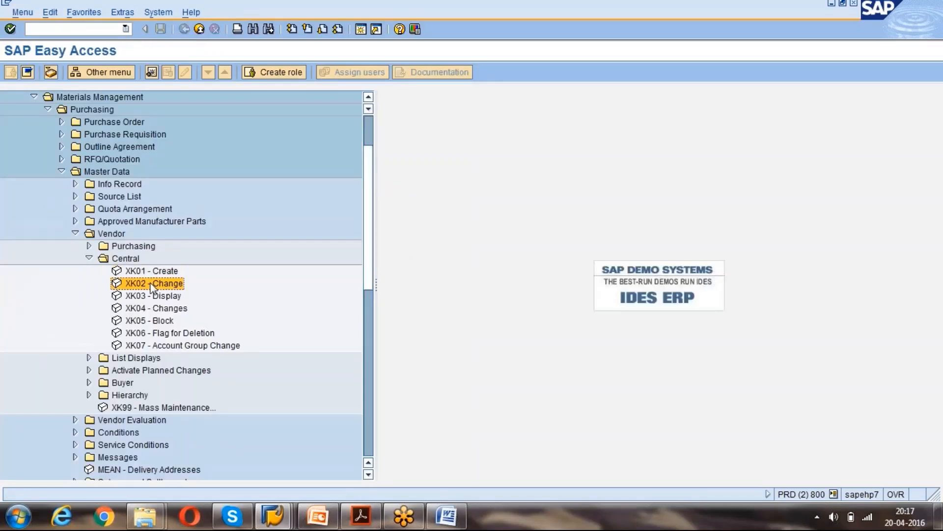
pyautogui.doubleClick(154, 283)
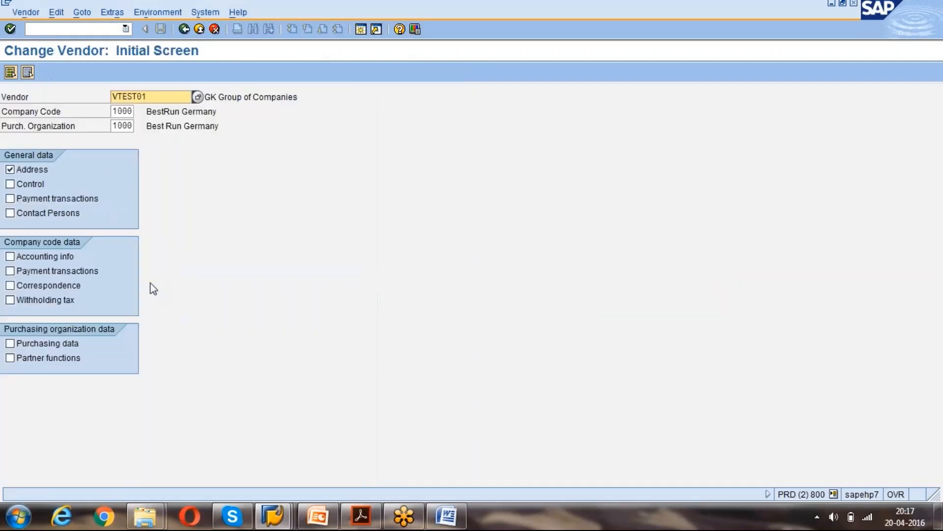
pyautogui.moveTo(105, 154)
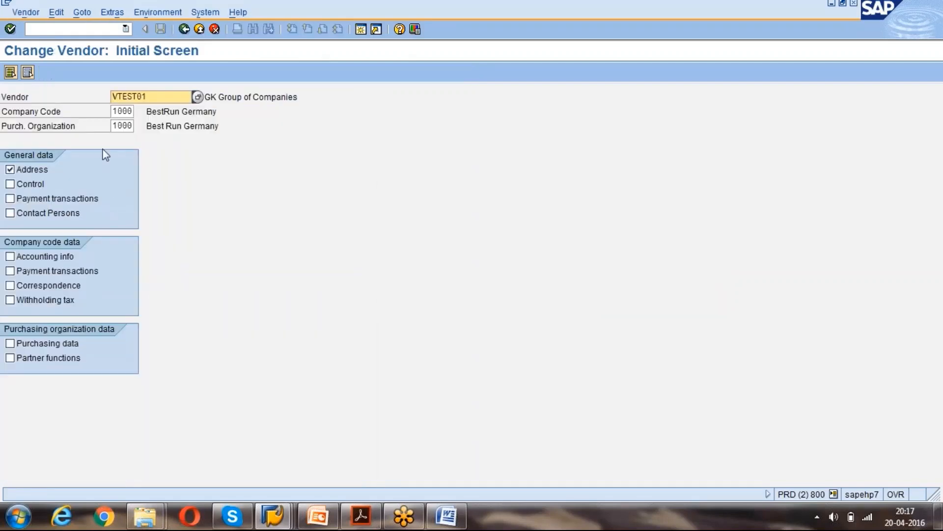
pyautogui.moveTo(9, 369)
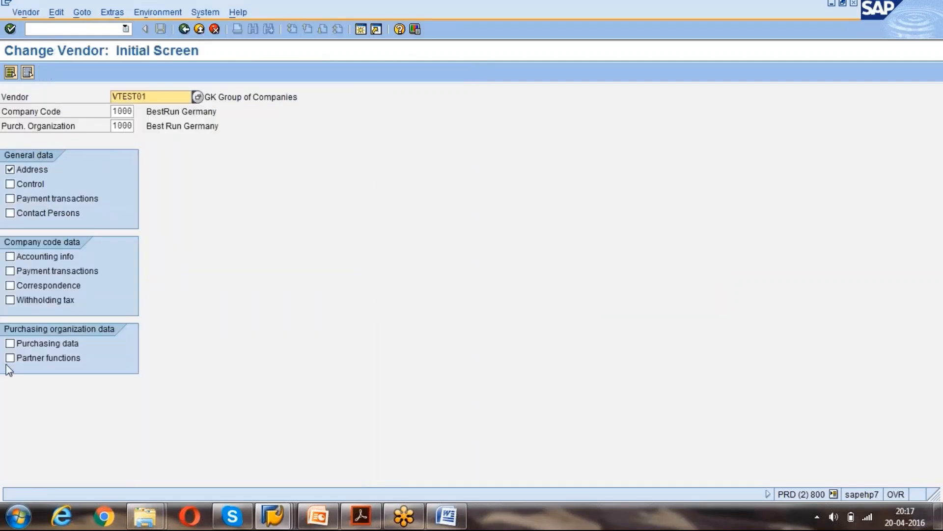
pyautogui.moveTo(39, 334)
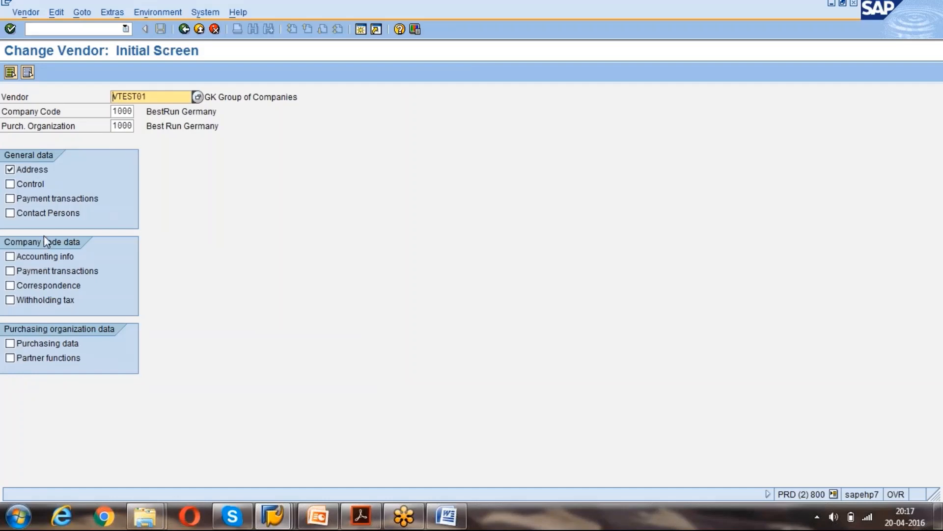
pyautogui.moveTo(39, 159)
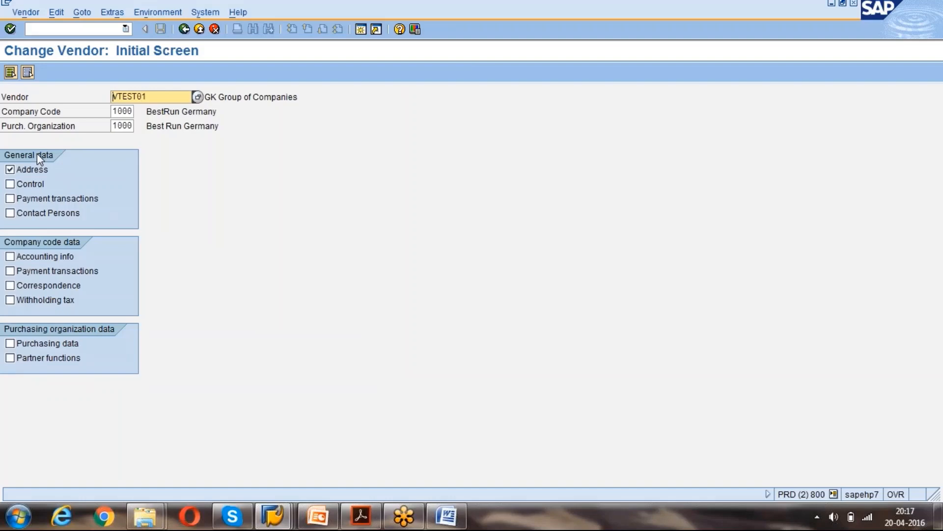
pyautogui.moveTo(17, 180)
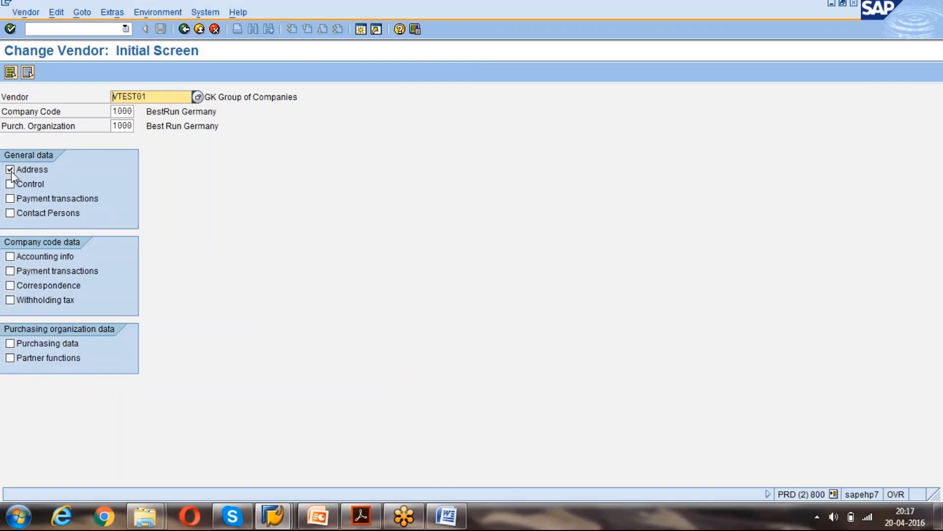
pyautogui.moveTo(9, 347)
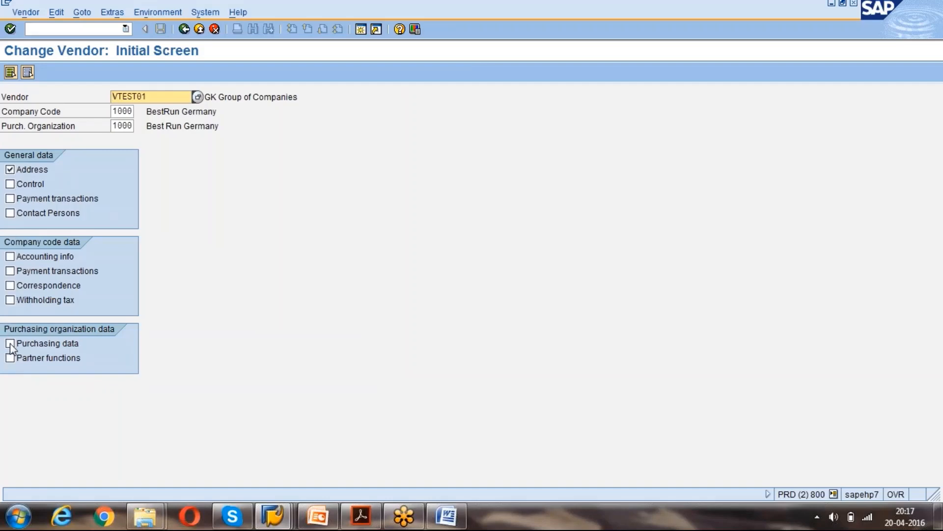
# Include Purchasing data, fill the second Name line from the suggestion list and continue to Purchasing data.
pyautogui.click(10, 343)
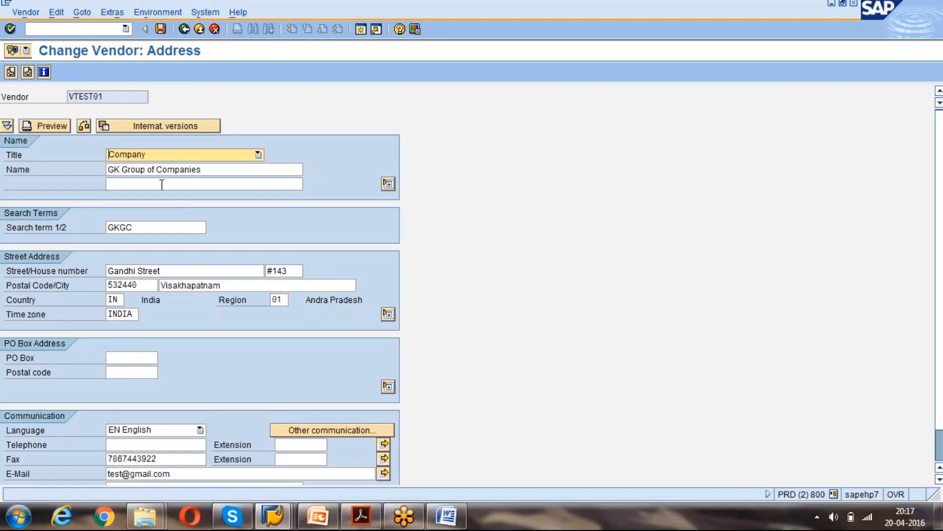
pyautogui.write('G')
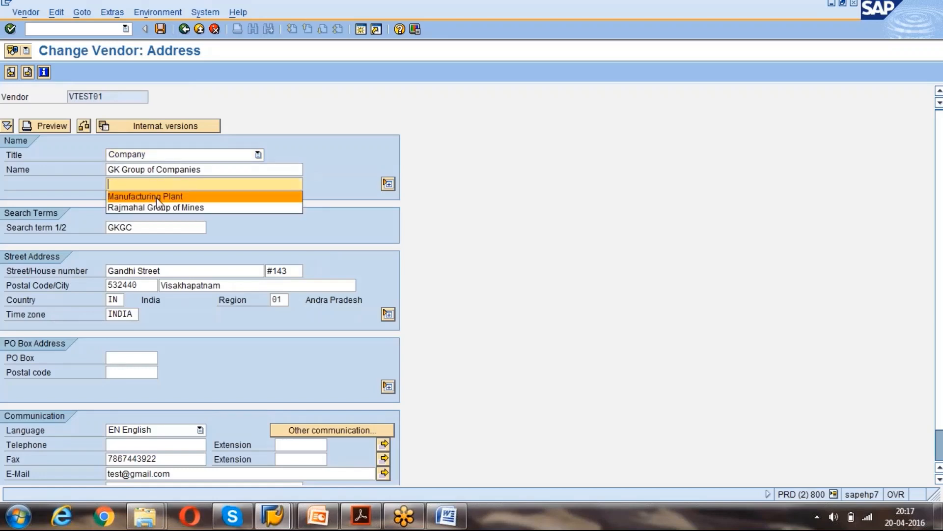
pyautogui.click(146, 197)
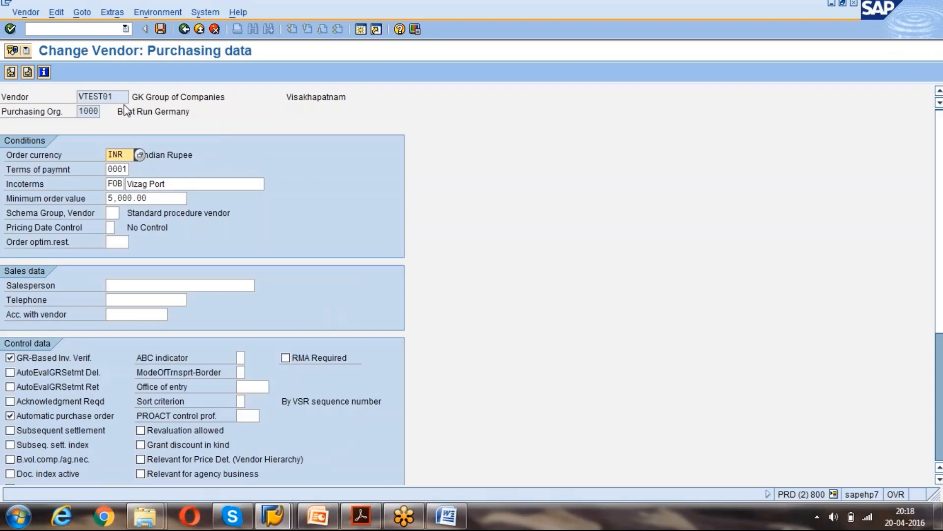
pyautogui.moveTo(227, 226)
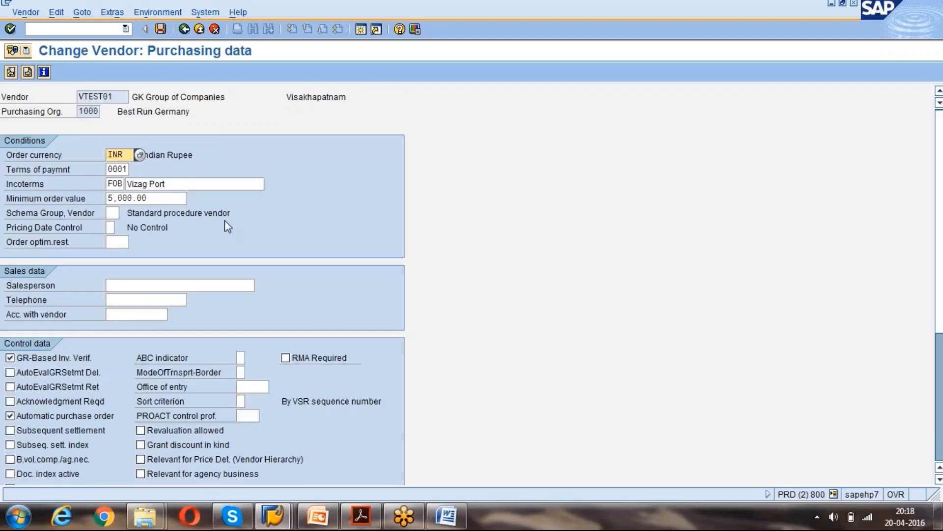
pyautogui.write('GANESH')
pyautogui.click(145, 299)
pyautogui.write('9')
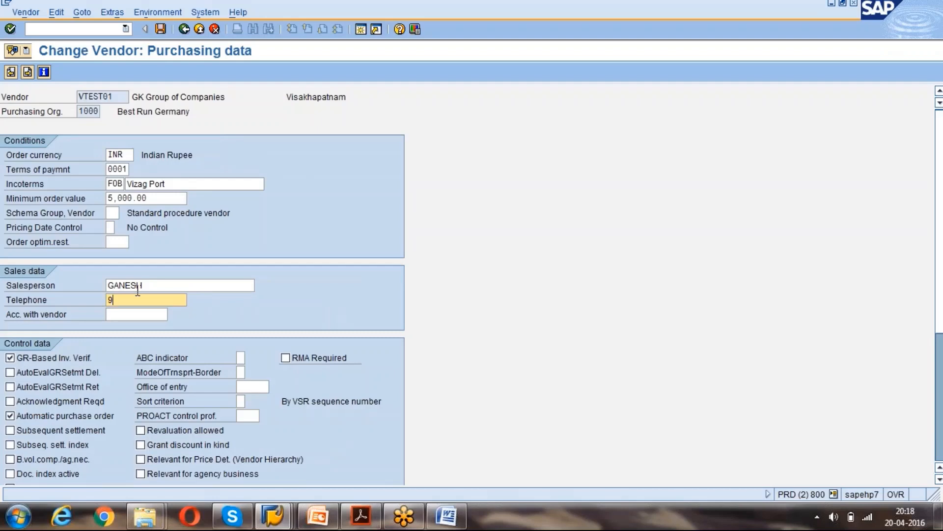
pyautogui.write('458459')
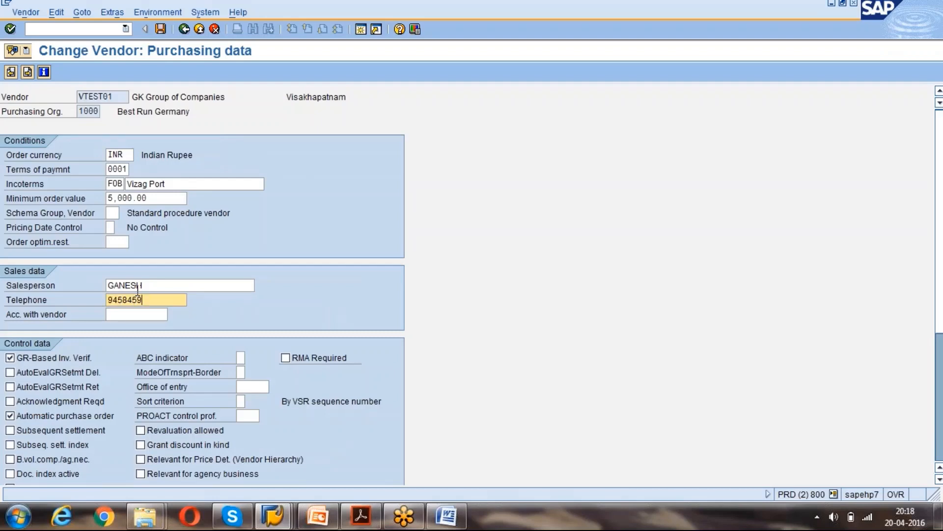
pyautogui.write('93')
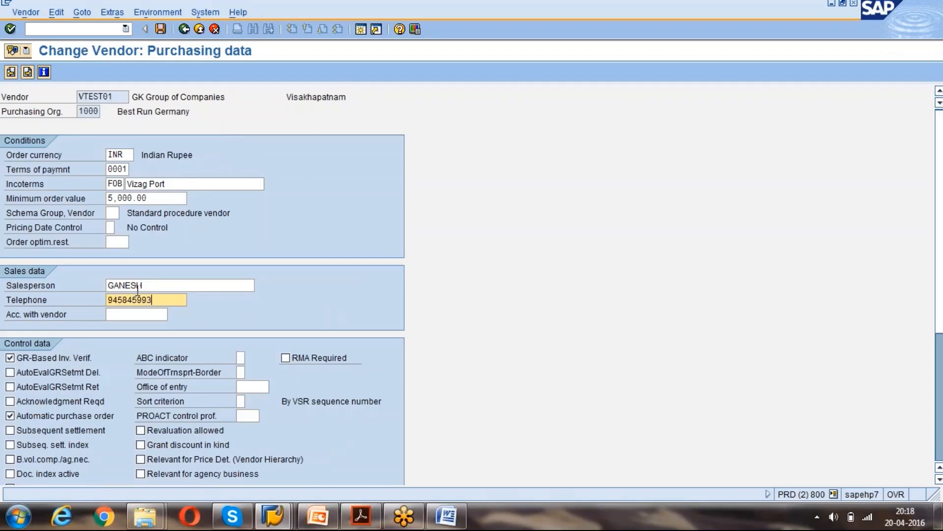
pyautogui.click(184, 29)
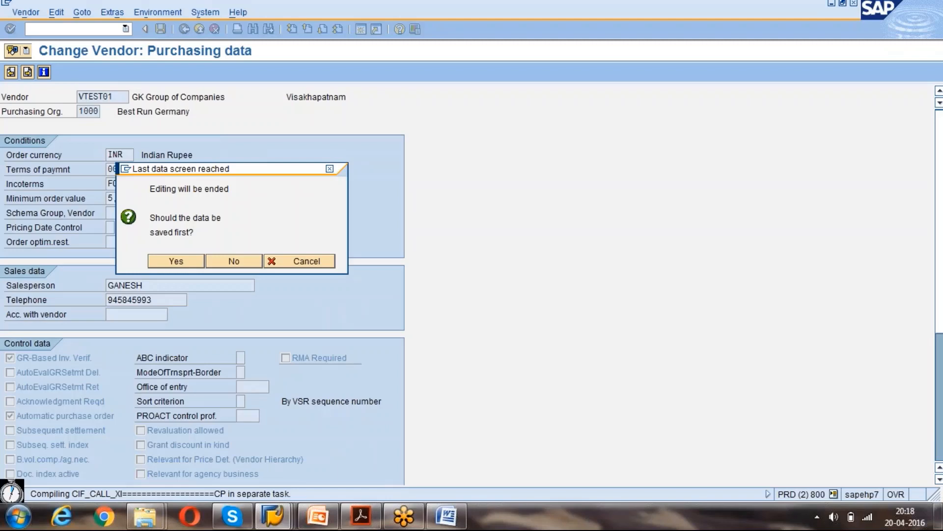
pyautogui.moveTo(783, 265)
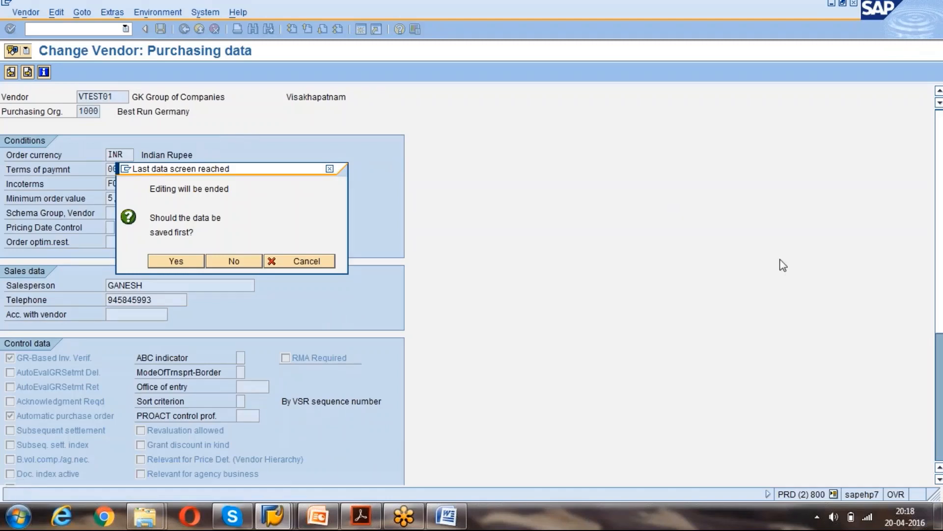
pyautogui.click(175, 260)
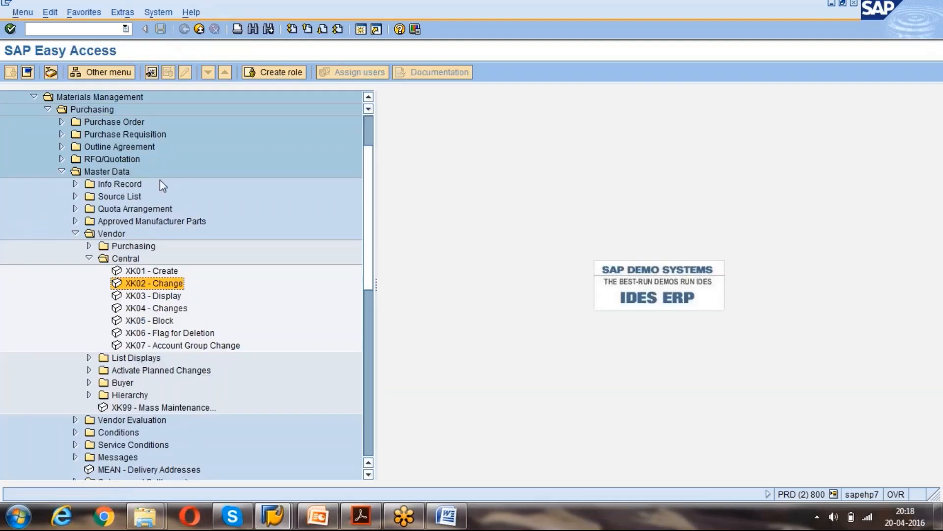
pyautogui.click(154, 295)
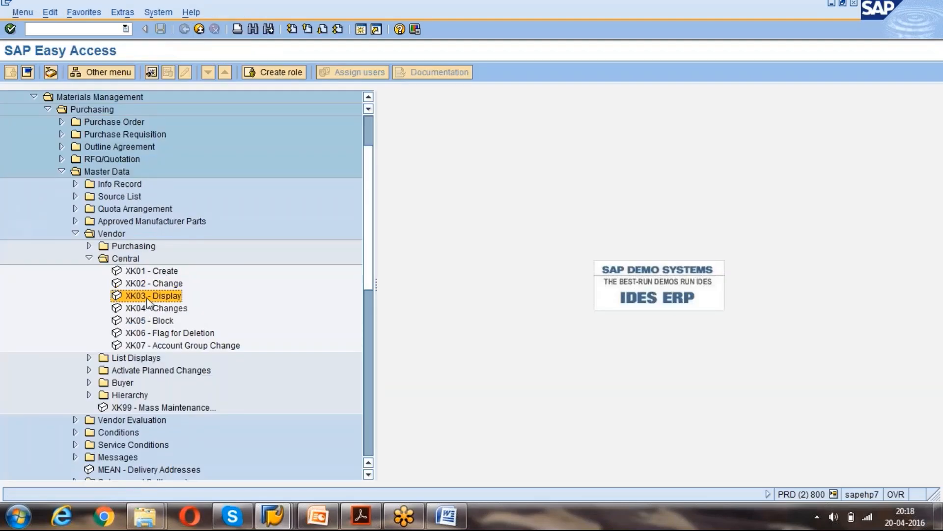
pyautogui.doubleClick(158, 296)
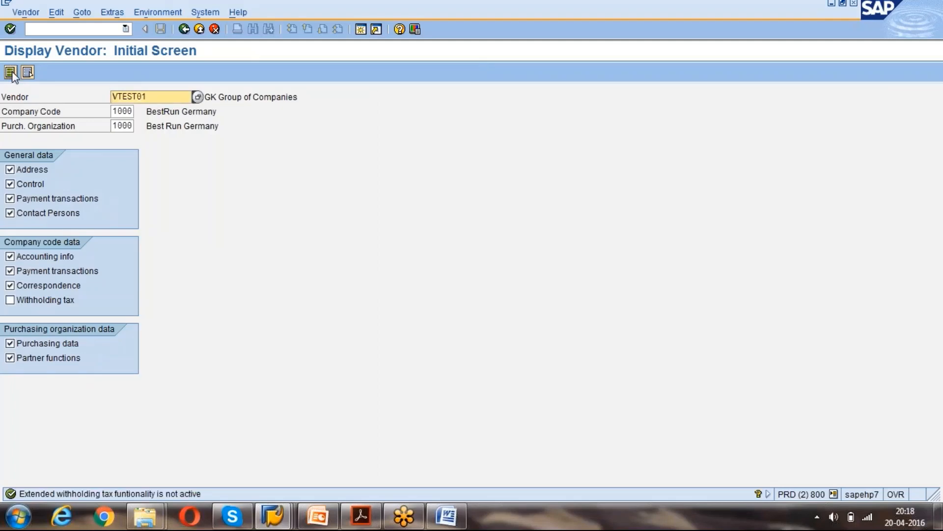
pyautogui.click(10, 72)
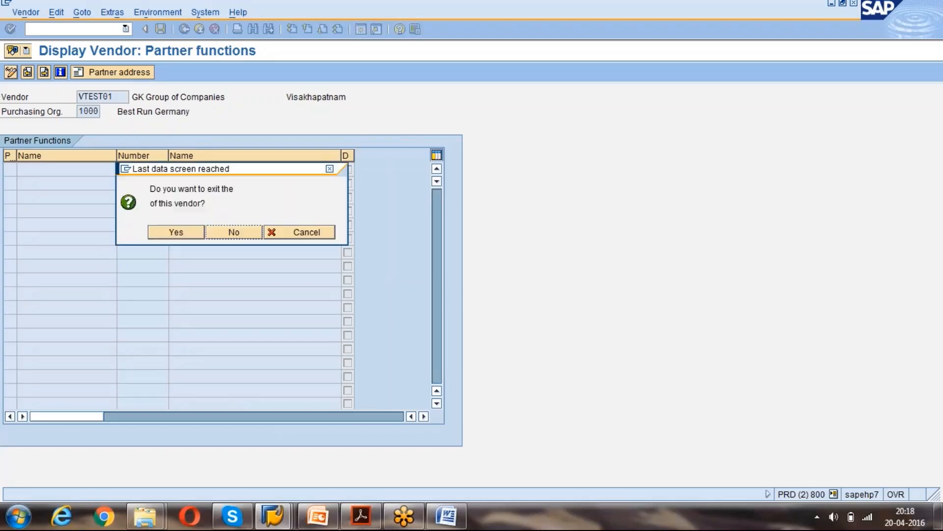
pyautogui.click(175, 232)
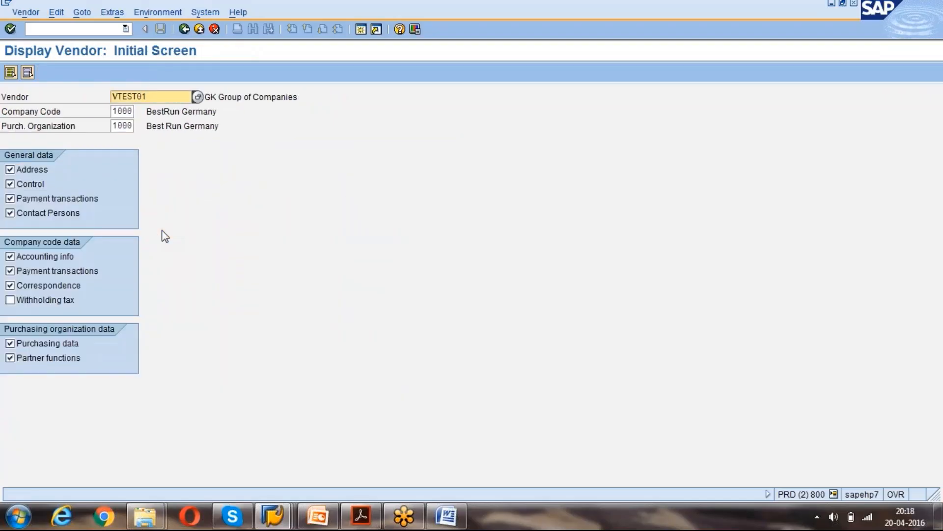
pyautogui.click(185, 29)
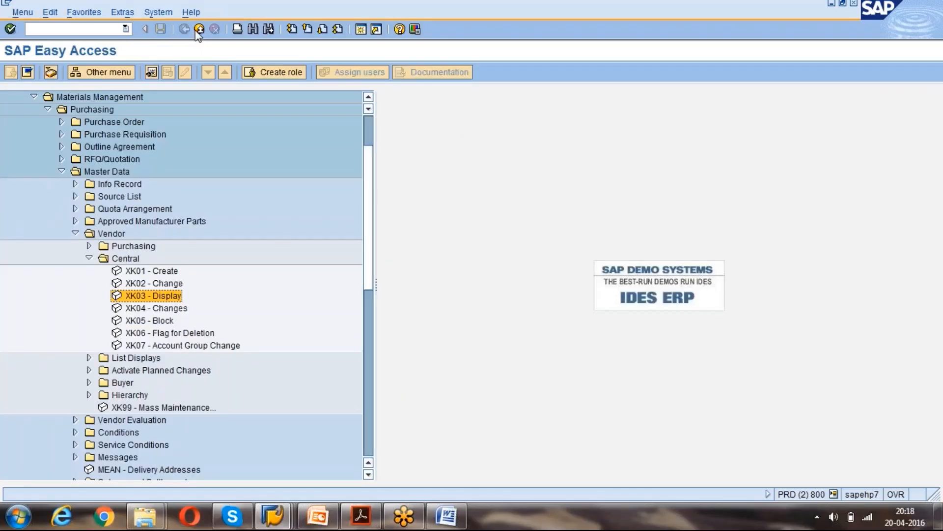
# Start XK04 vendor changes for VTEST01 with company code 1000.
pyautogui.click(156, 308)
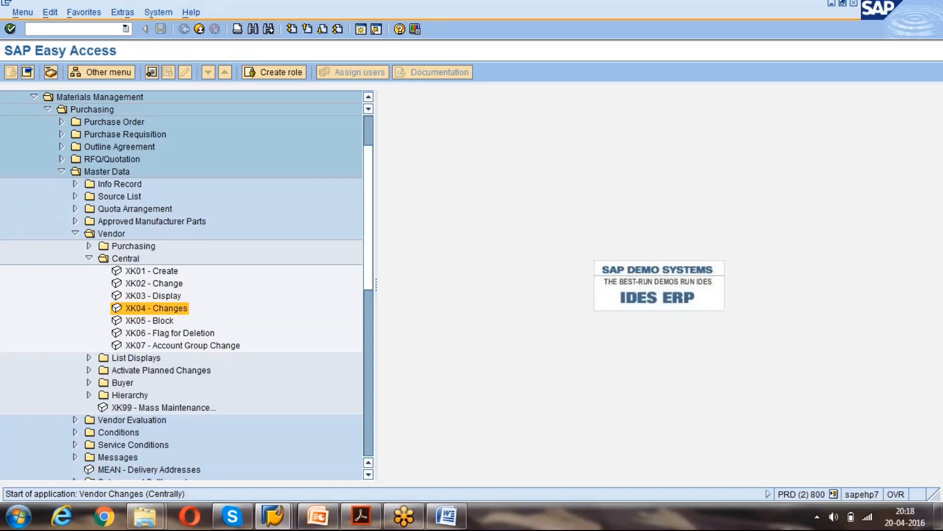
pyautogui.doubleClick(158, 308)
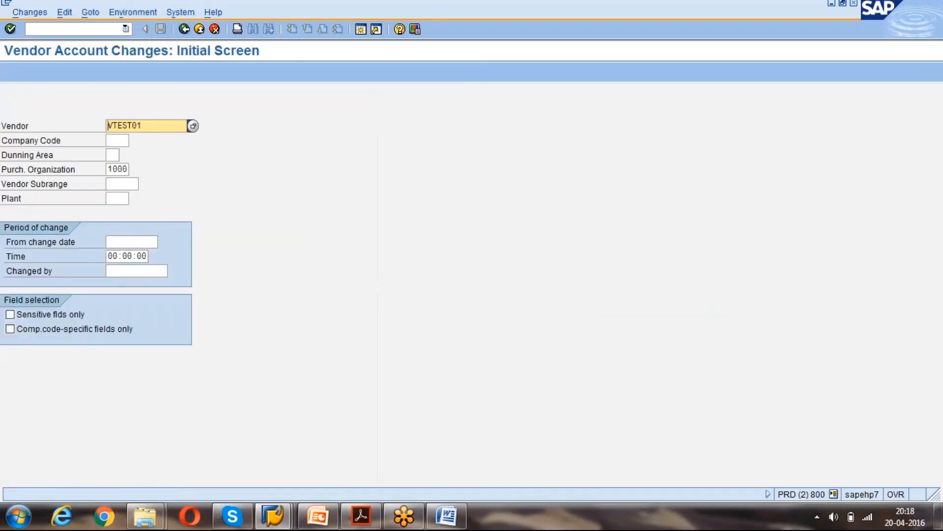
pyautogui.click(116, 140)
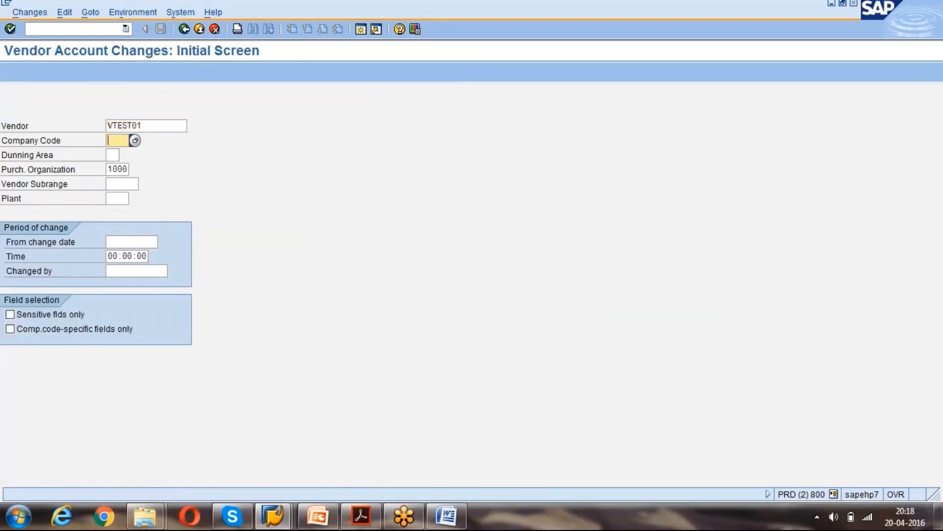
pyautogui.write('1000')
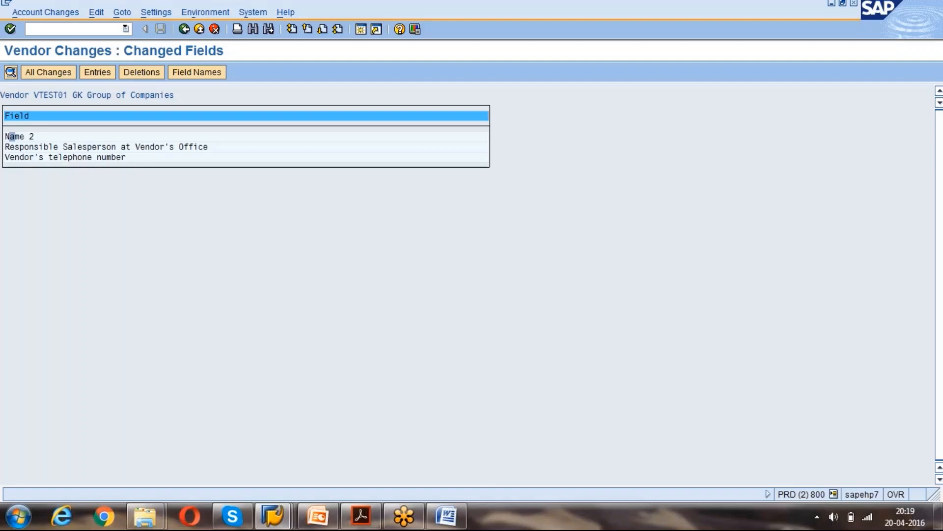
pyautogui.moveTo(161, 155)
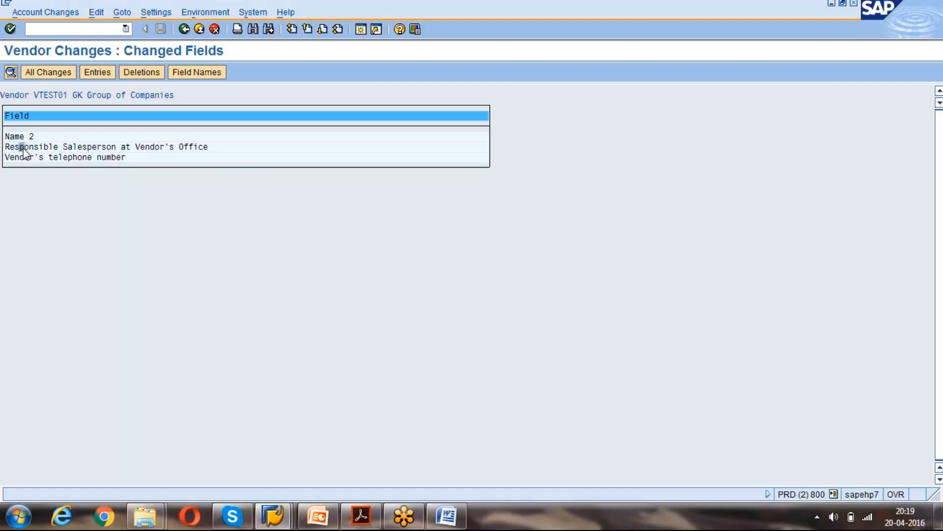
# Review the Responsible Salesperson change to GANESH and return to the Easy Access menu.
pyautogui.click(49, 72)
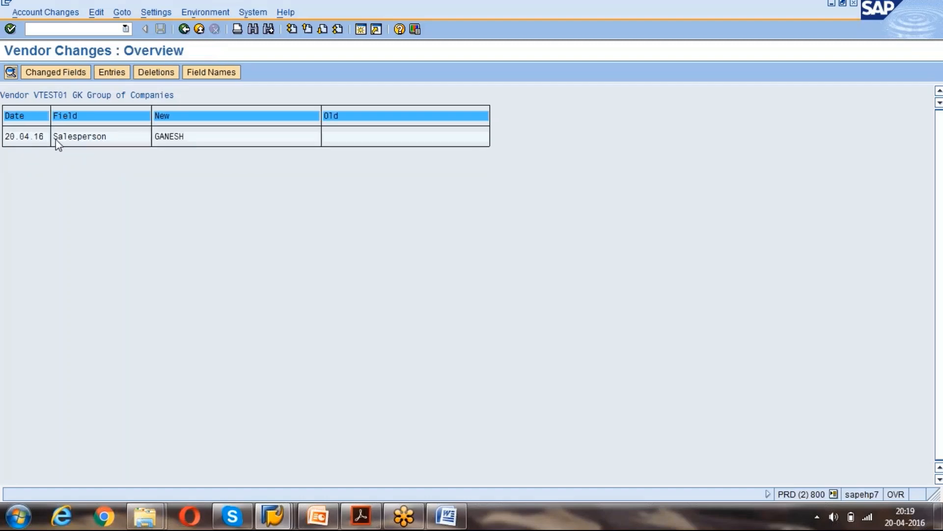
pyautogui.click(169, 135)
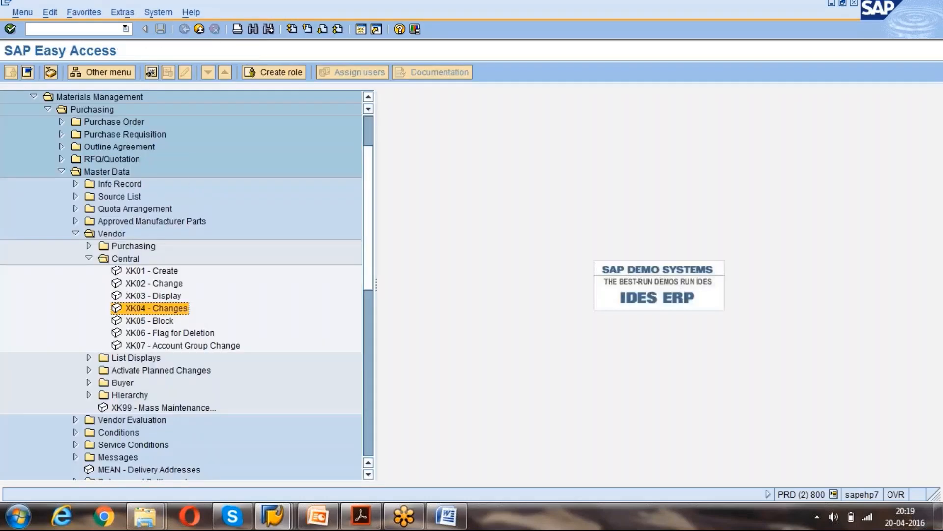
# Start XK06 Flag for Deletion for vendor VTEST01, company code 1000, purchasing org 1000.
pyautogui.click(170, 334)
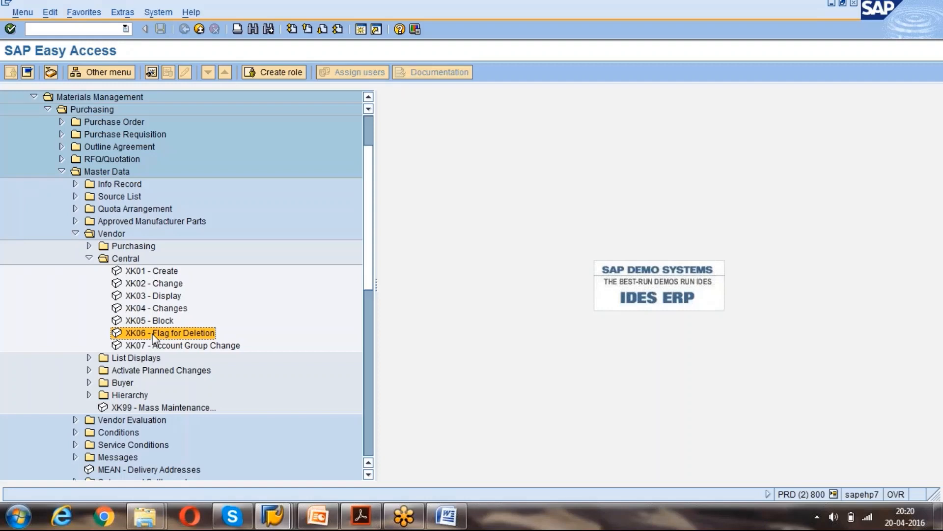
pyautogui.doubleClick(170, 333)
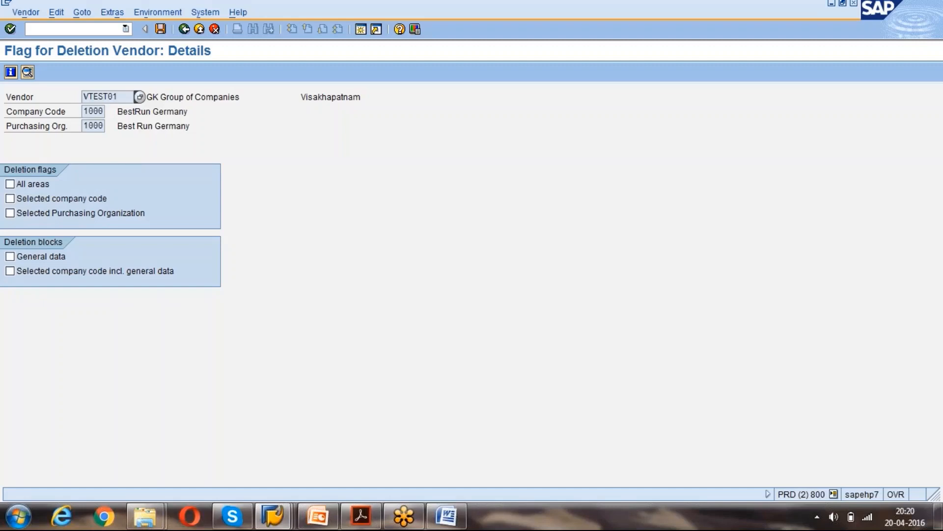
pyautogui.moveTo(114, 114)
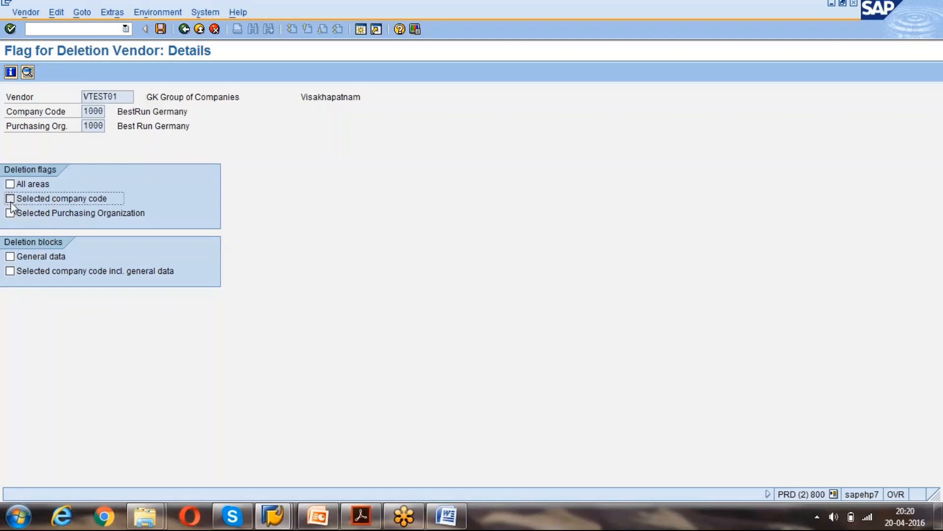
# Tick the company code, purchasing organization and all-areas deletion flags, clear them again and leave without saving.
pyautogui.click(9, 199)
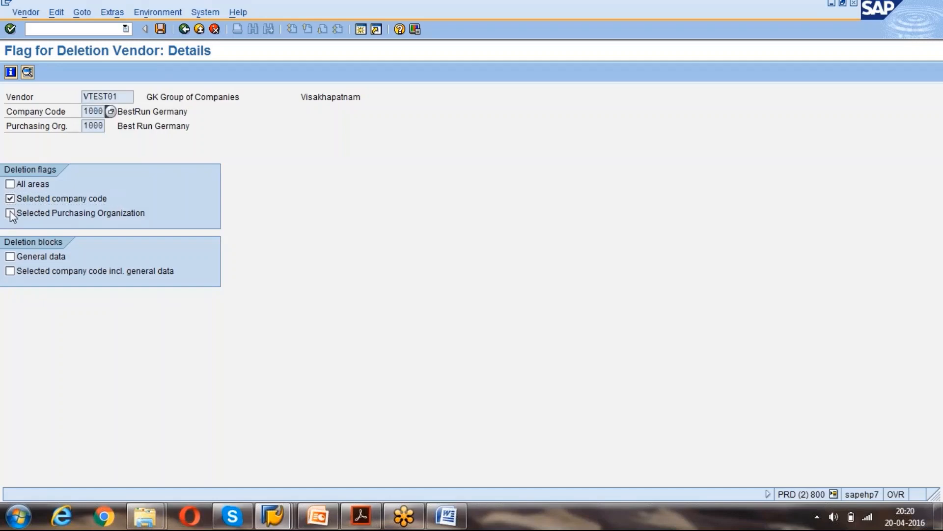
pyautogui.click(10, 212)
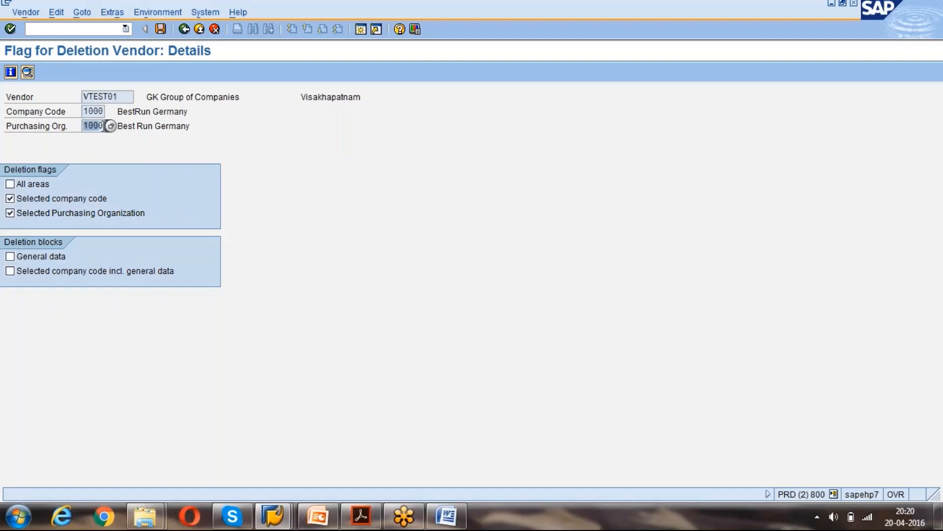
pyautogui.click(10, 184)
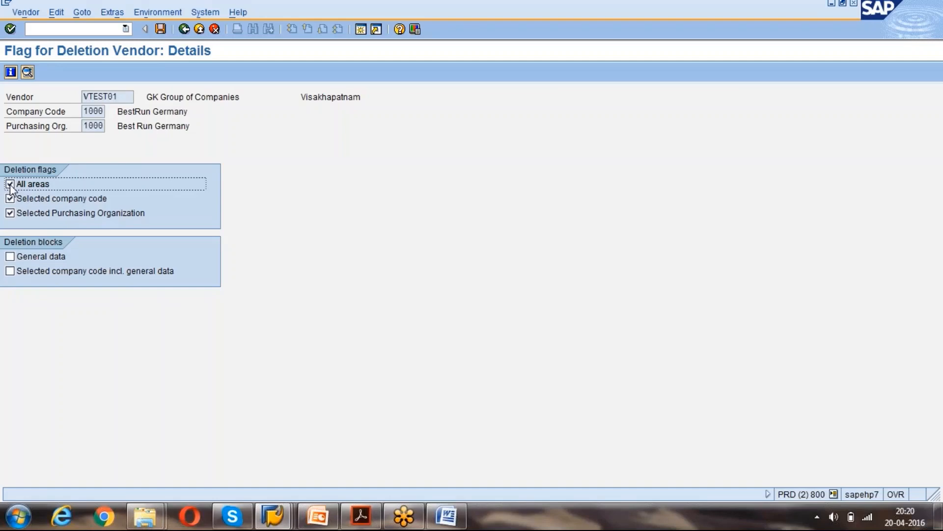
pyautogui.click(10, 184)
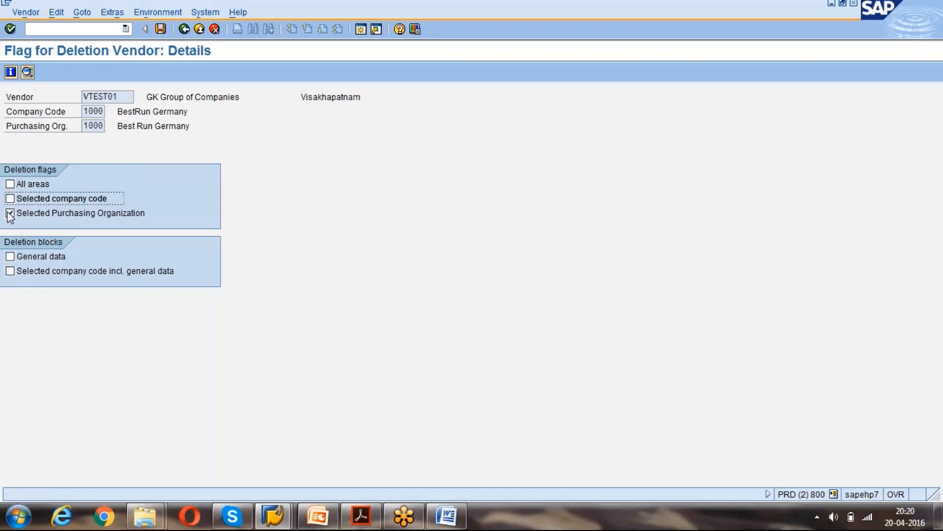
pyautogui.click(10, 213)
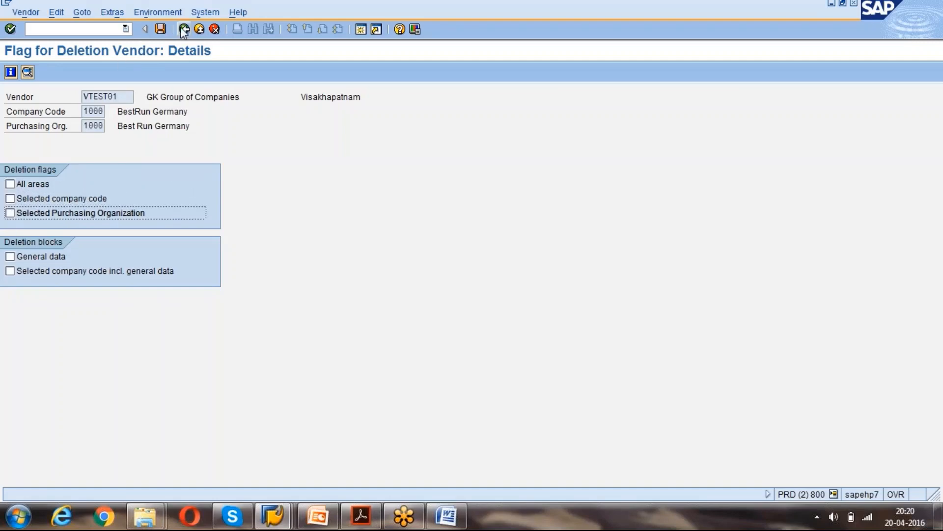
pyautogui.click(183, 29)
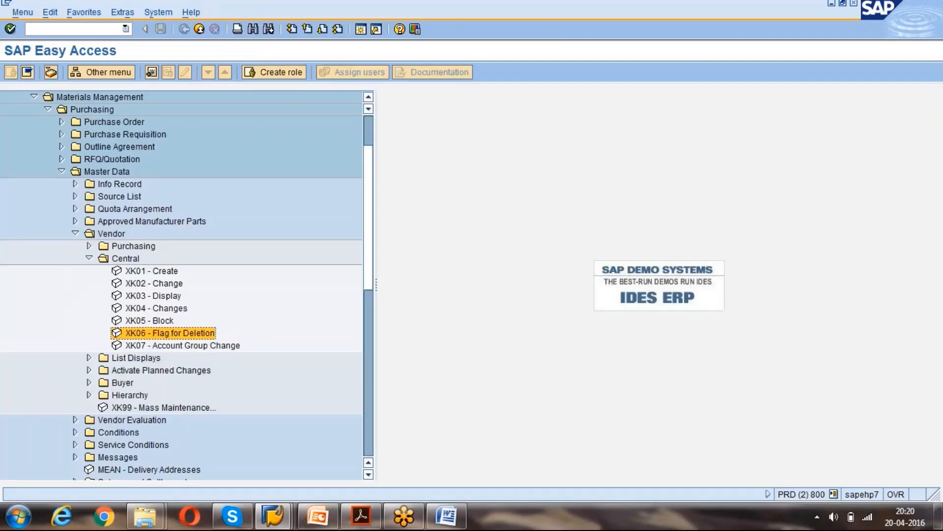
pyautogui.moveTo(88, 264)
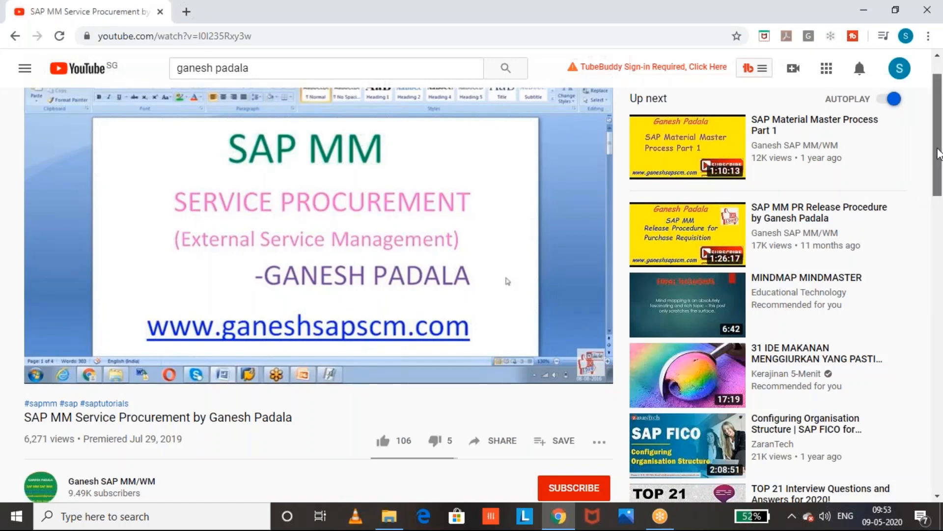
# Subscribe to the SAP MM/WM tutorial channel with notifications set to All.
pyautogui.scroll(-3)
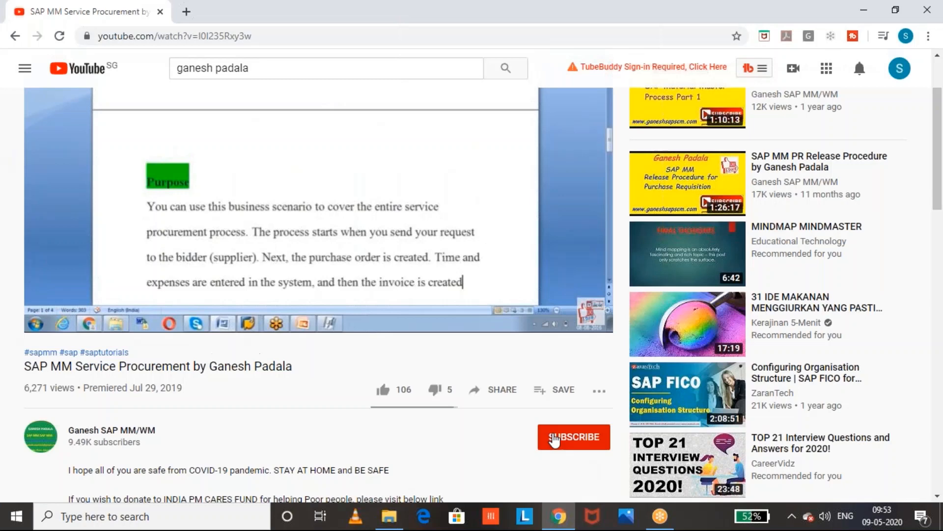
pyautogui.click(572, 437)
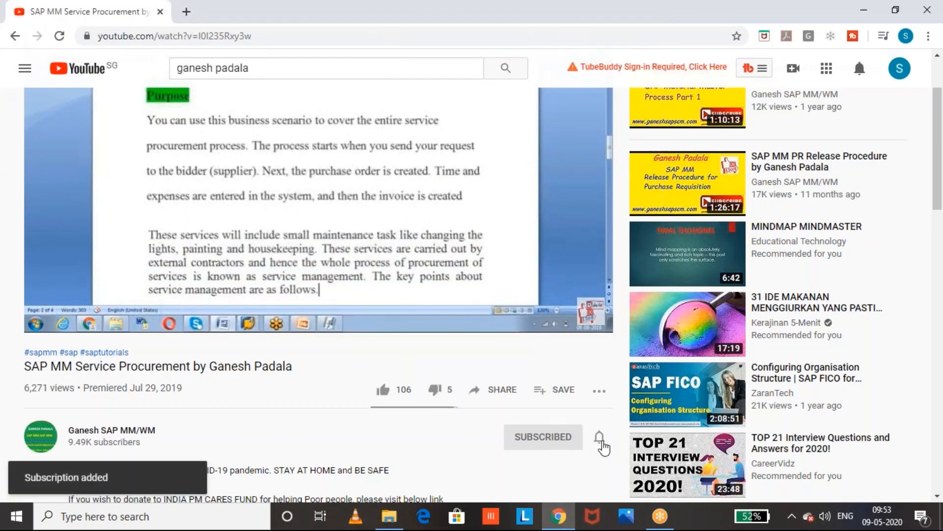
pyautogui.click(599, 436)
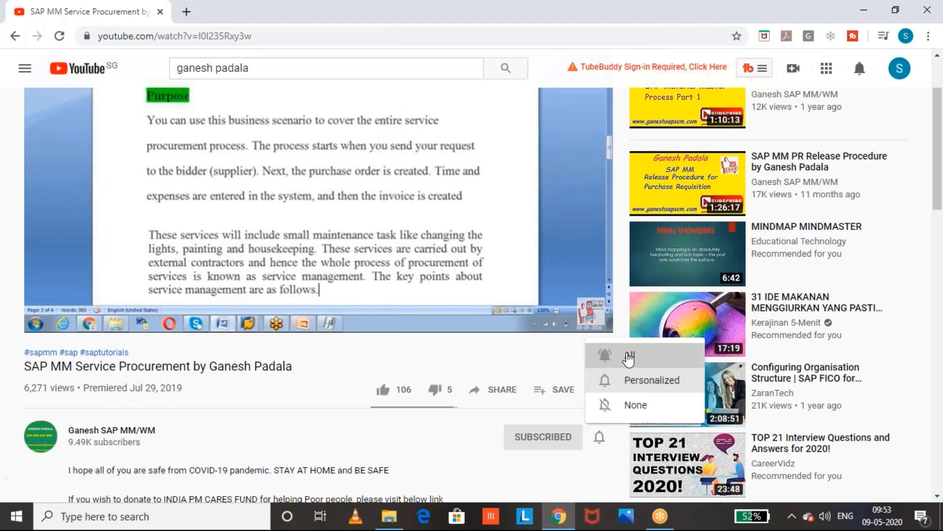
pyautogui.click(605, 355)
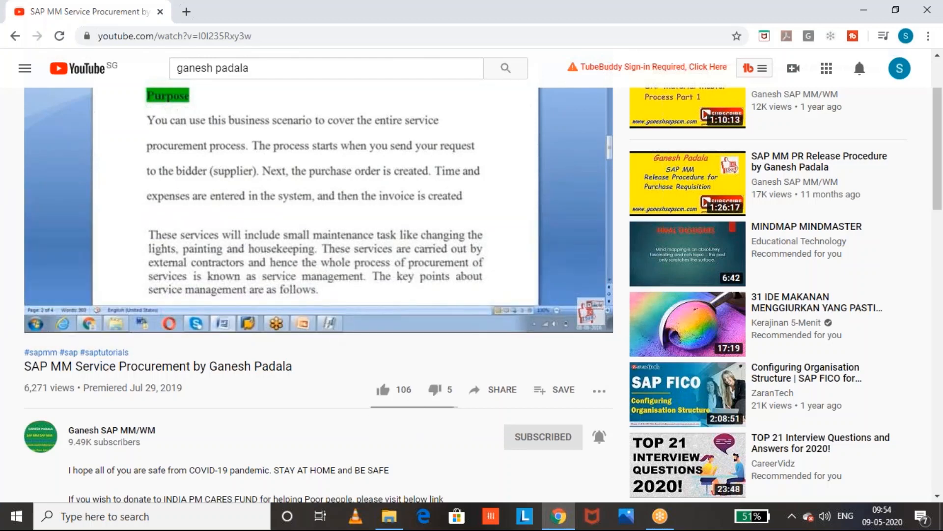
# Like the SAP MM Service Procurement video, raising its count to 107.
pyautogui.click(382, 390)
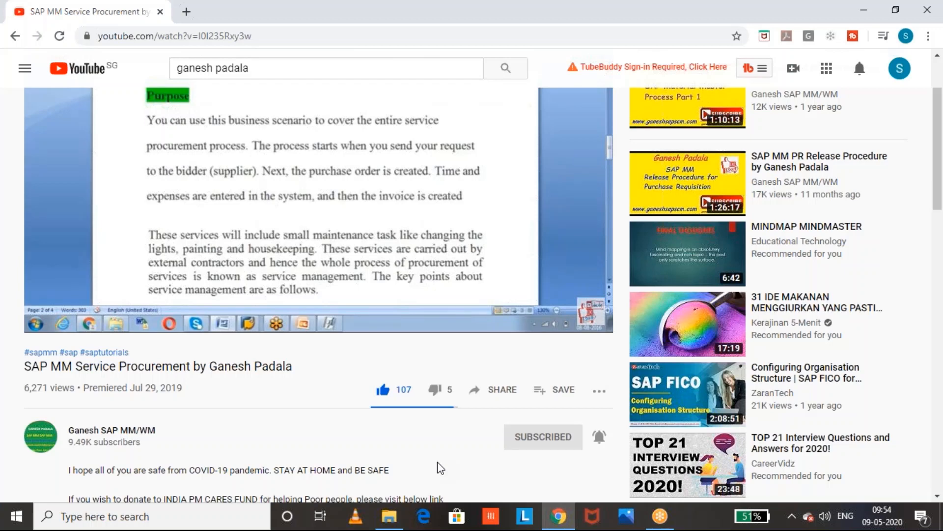
pyautogui.click(319, 290)
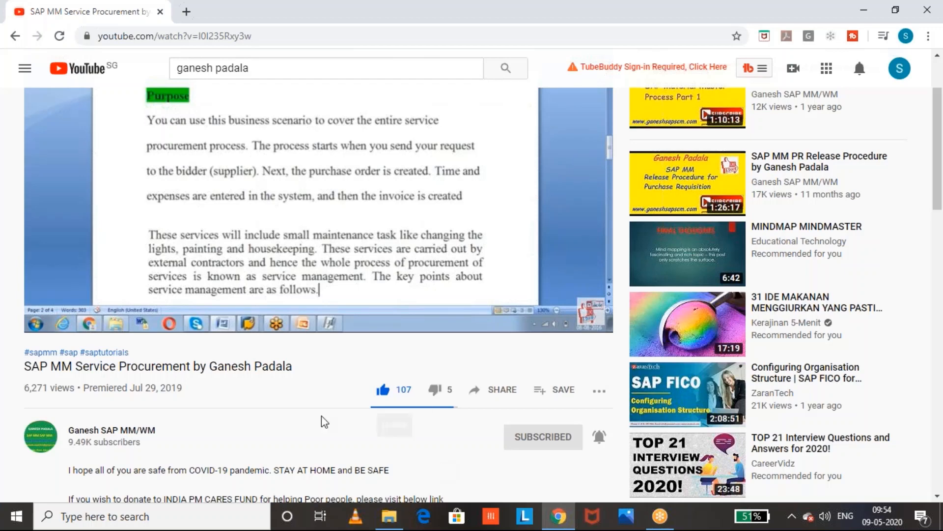
pyautogui.moveTo(398, 468)
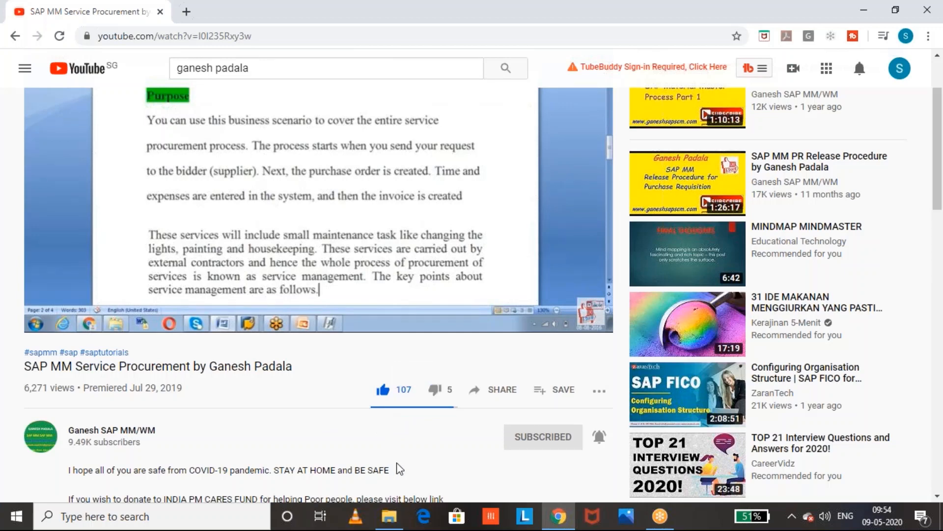
pyautogui.moveTo(683, 184)
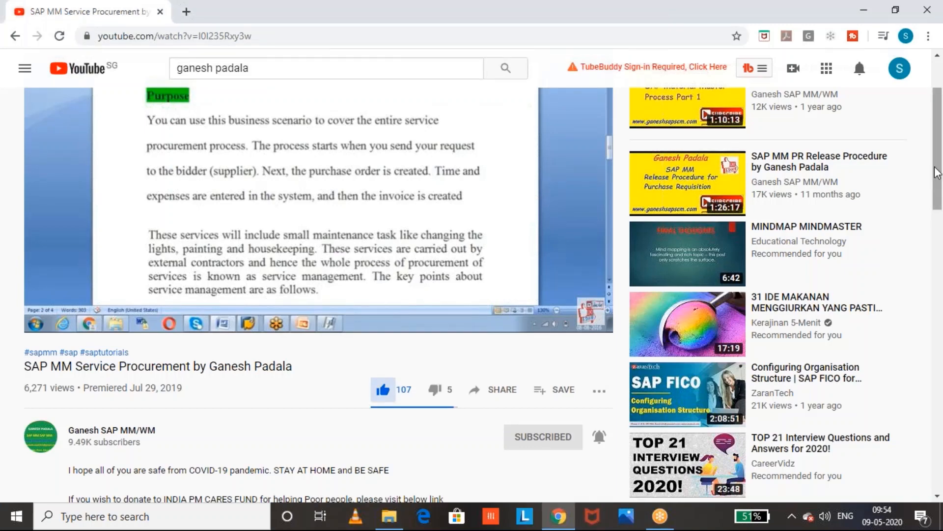
# Expand the full video description showing the SAP MM and WM playlist links.
pyautogui.scroll(-3)
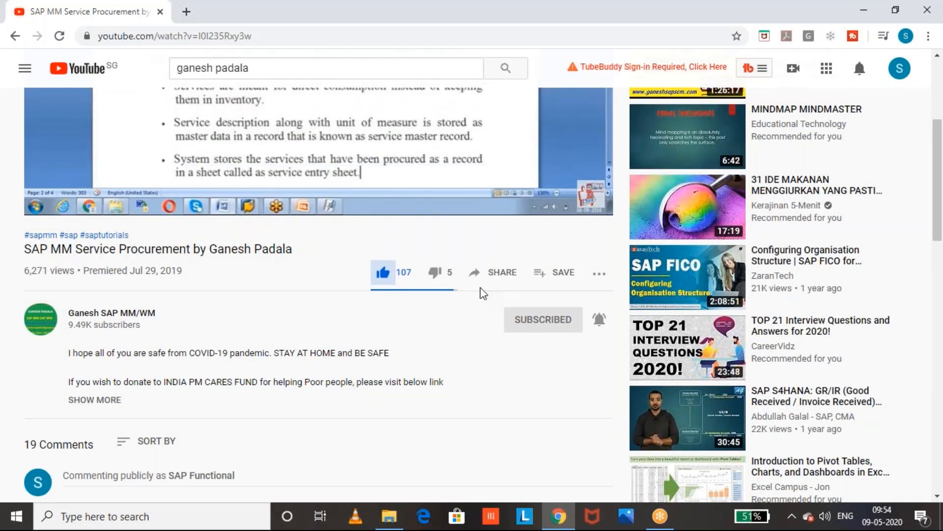
pyautogui.moveTo(105, 414)
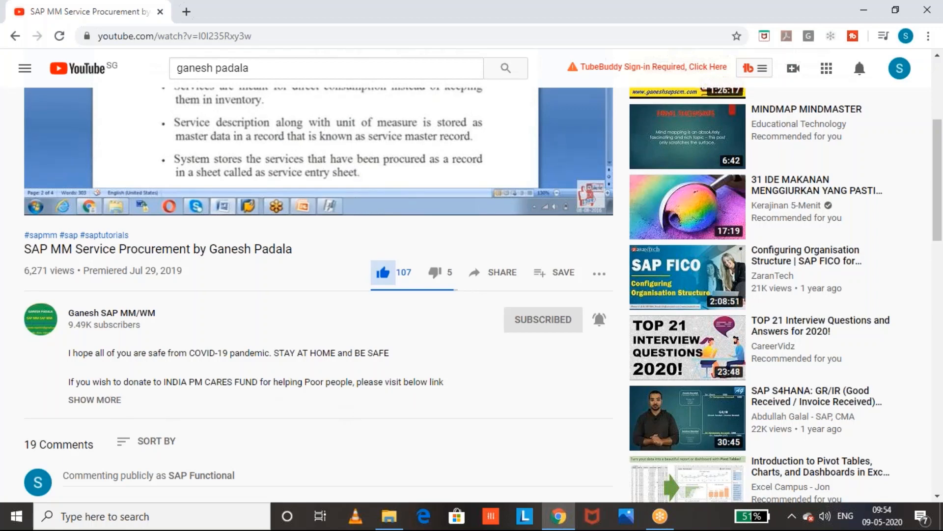
pyautogui.click(94, 400)
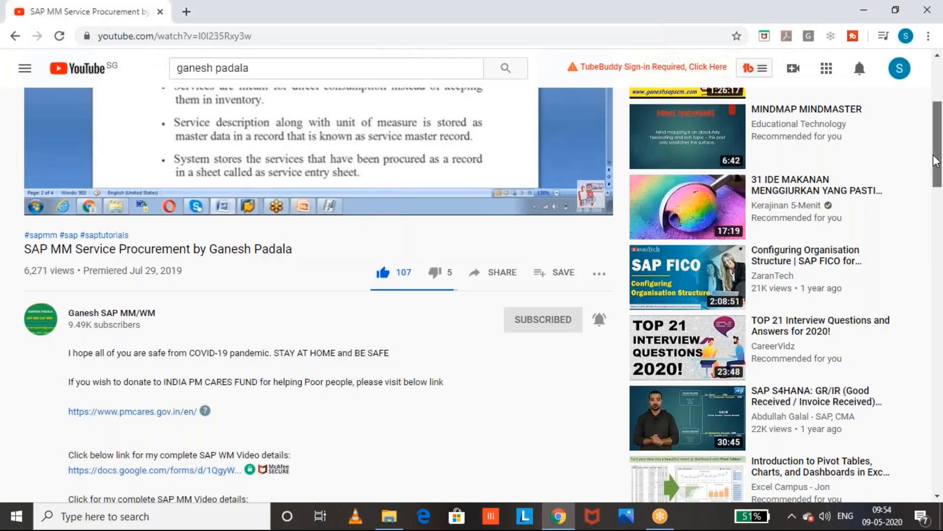
pyautogui.scroll(-3)
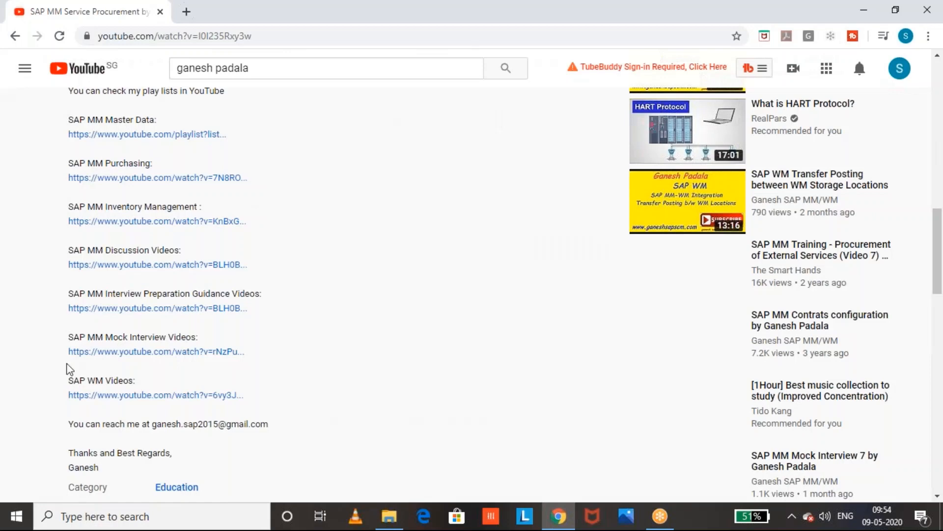
pyautogui.moveTo(91, 299)
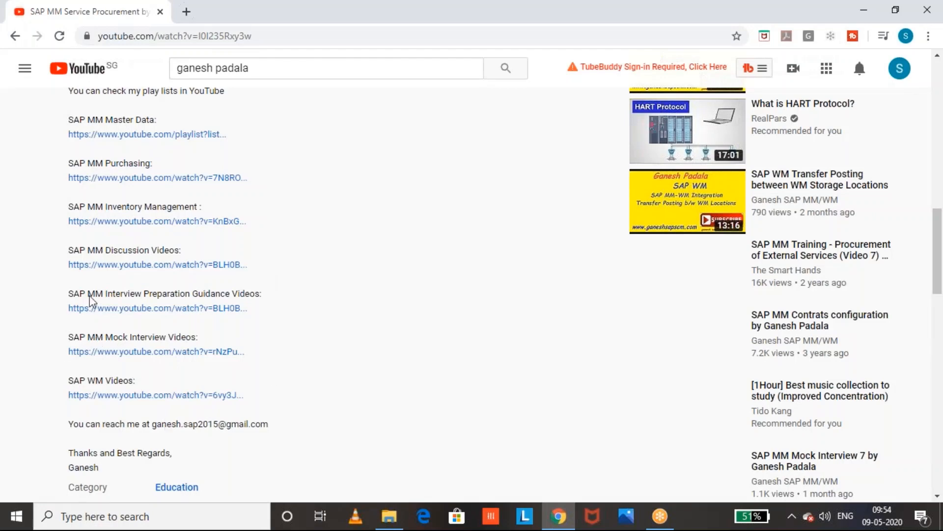
pyautogui.moveTo(274, 242)
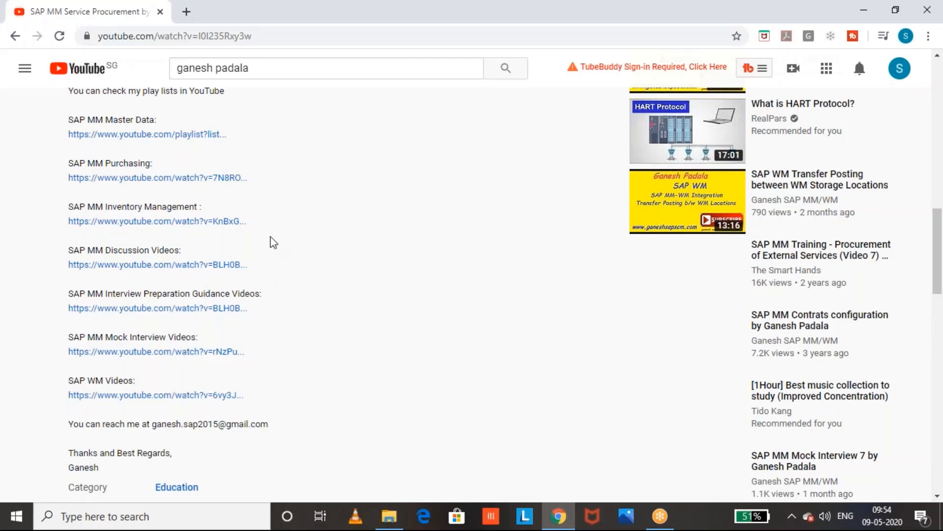
pyautogui.moveTo(301, 234)
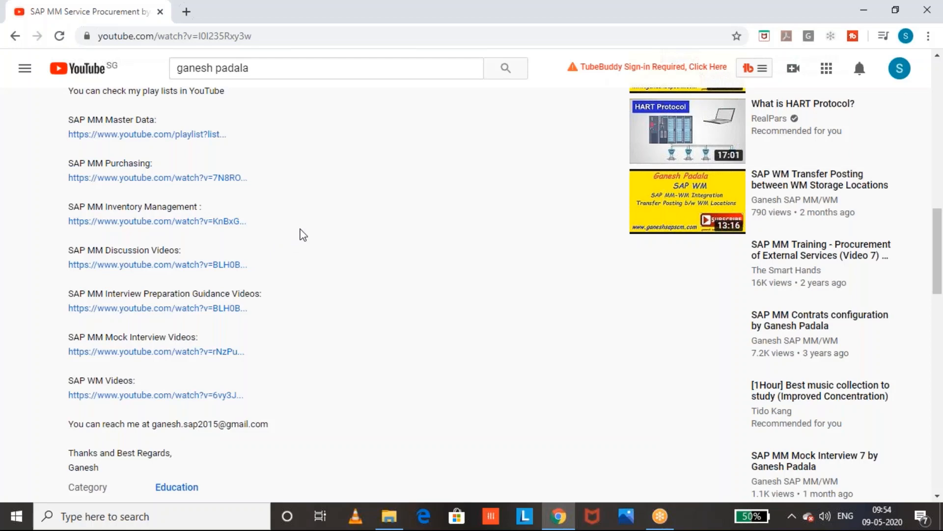